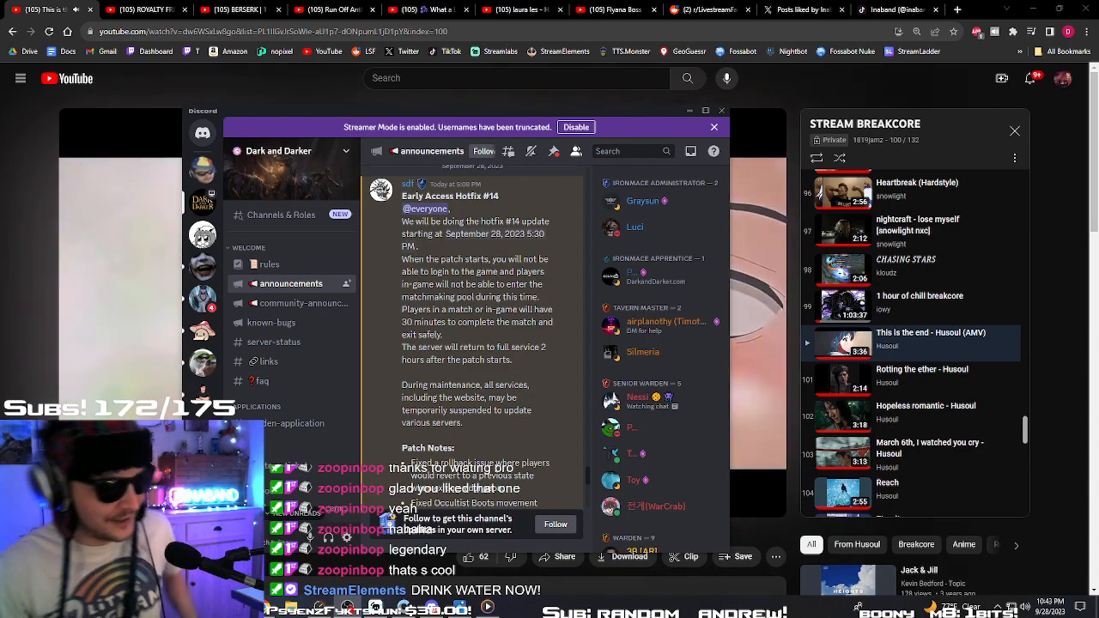
- Scroll the announcements channel past the Hotfix #14 intro to its Patch Notes list
{"action": "scroll", "scroll_direction": "down", "scroll_amount": 3}
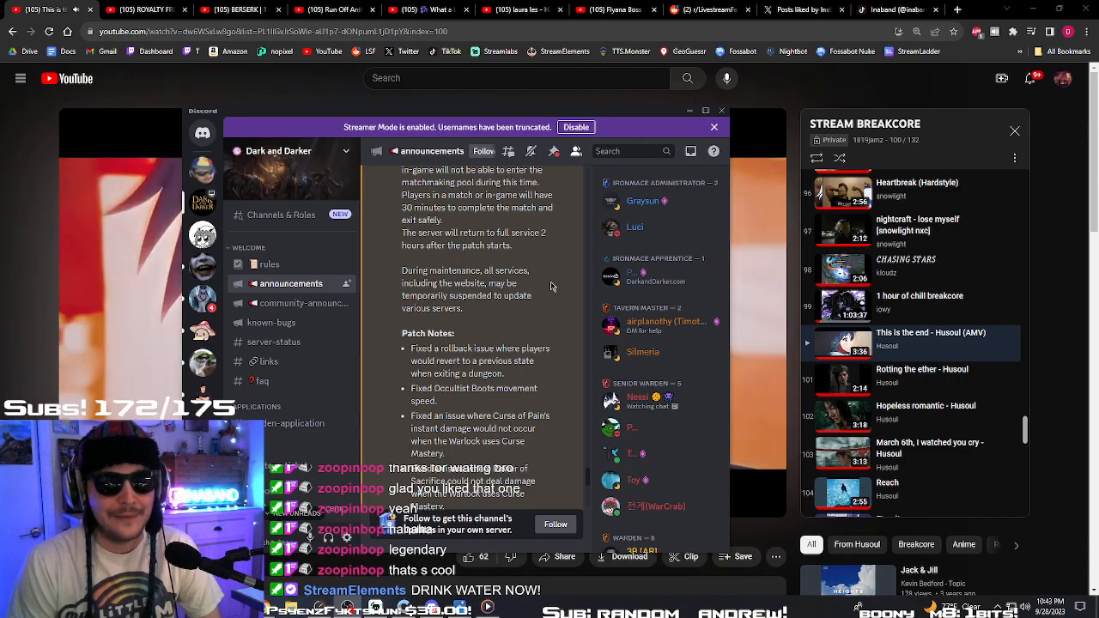
{"action": "mouse_move", "coordinate": [595, 298]}
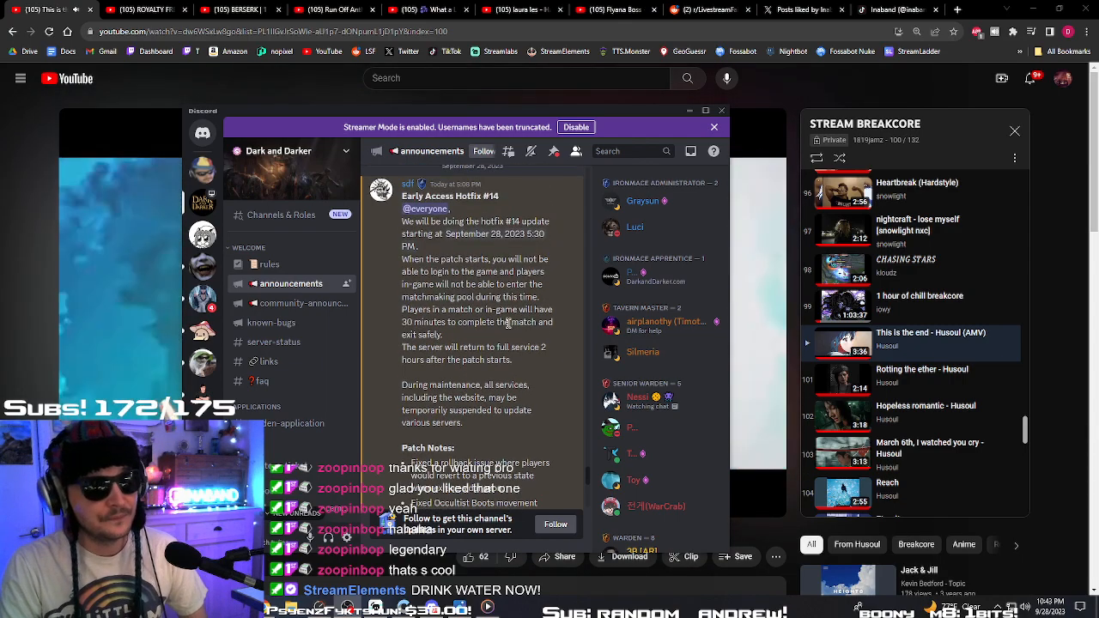
{"action": "scroll", "scroll_direction": "down", "scroll_amount": 3}
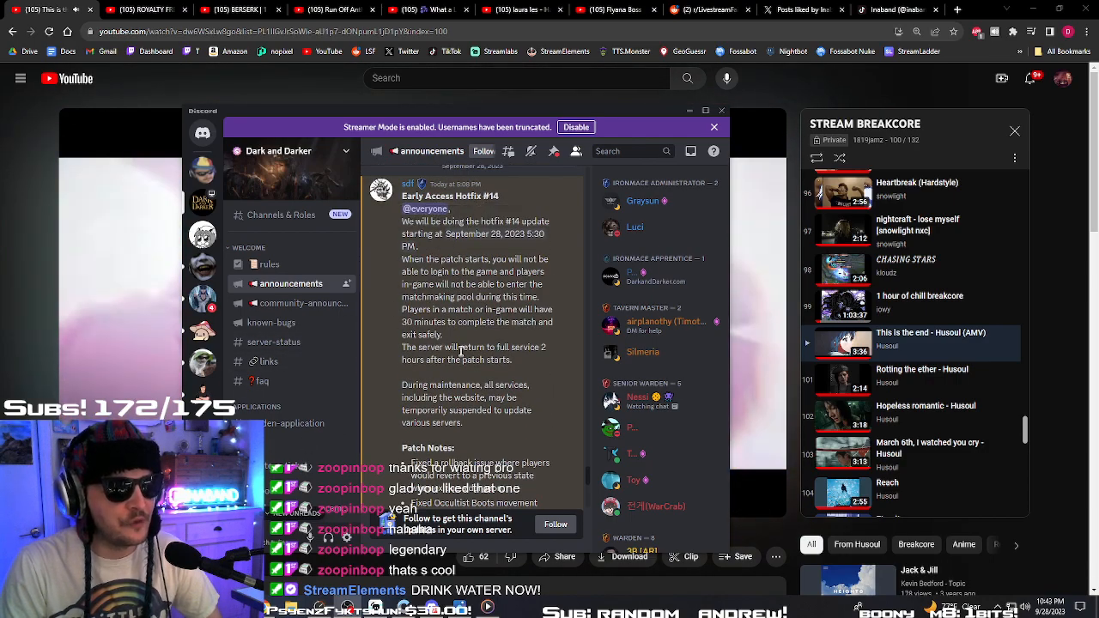
{"action": "scroll", "scroll_direction": "down", "scroll_amount": 3}
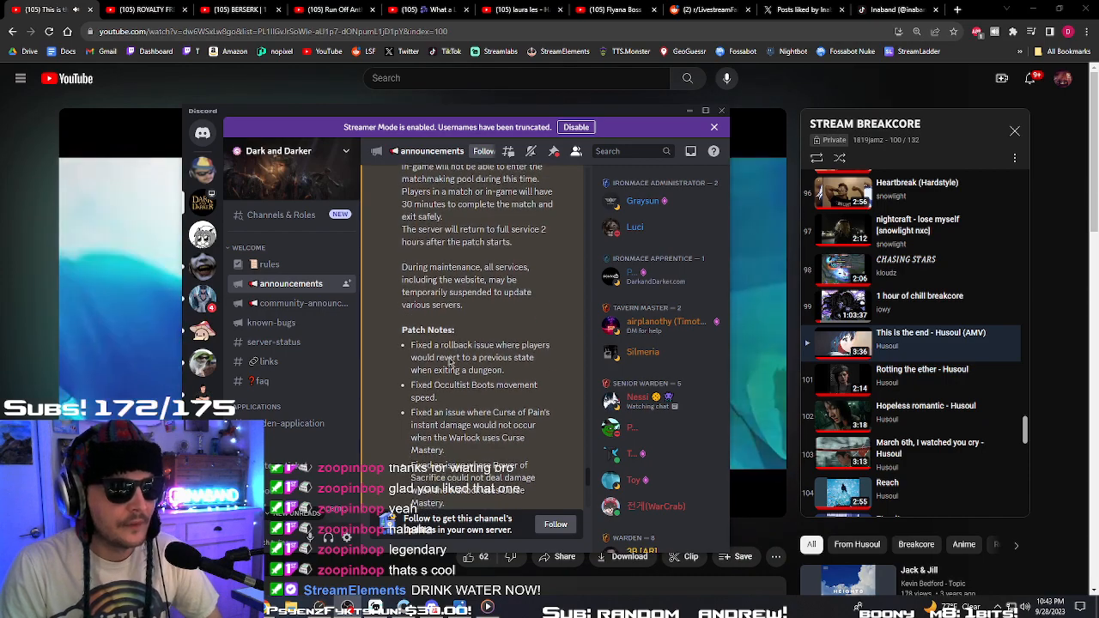
- Scroll down to the first patch note about the dungeon-exit rollback fix
{"action": "scroll", "scroll_direction": "down", "scroll_amount": 3}
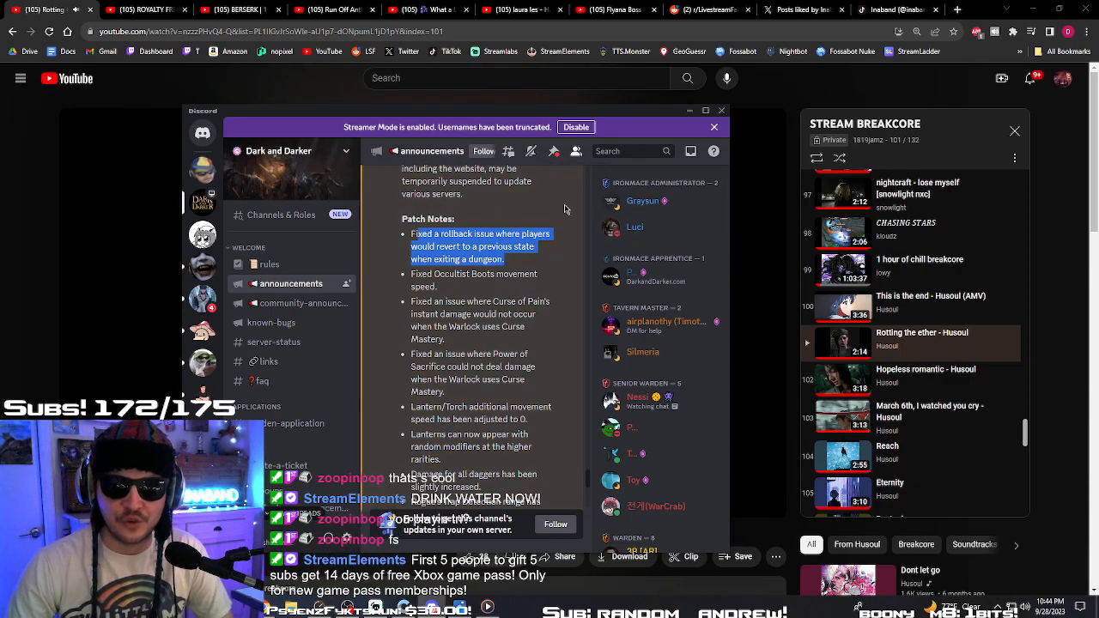
{"action": "mouse_move", "coordinate": [564, 213]}
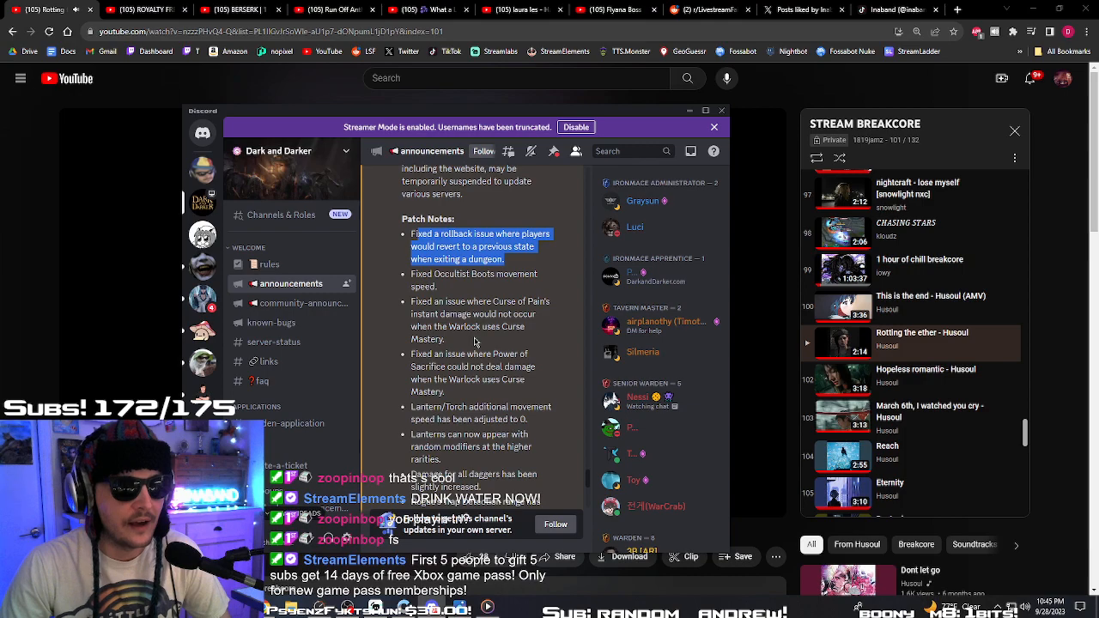
- Scroll past the Lantern/Torch movement speed note to the Rogue, Ranger and Bard range changes
{"action": "scroll", "scroll_direction": "down", "scroll_amount": 3}
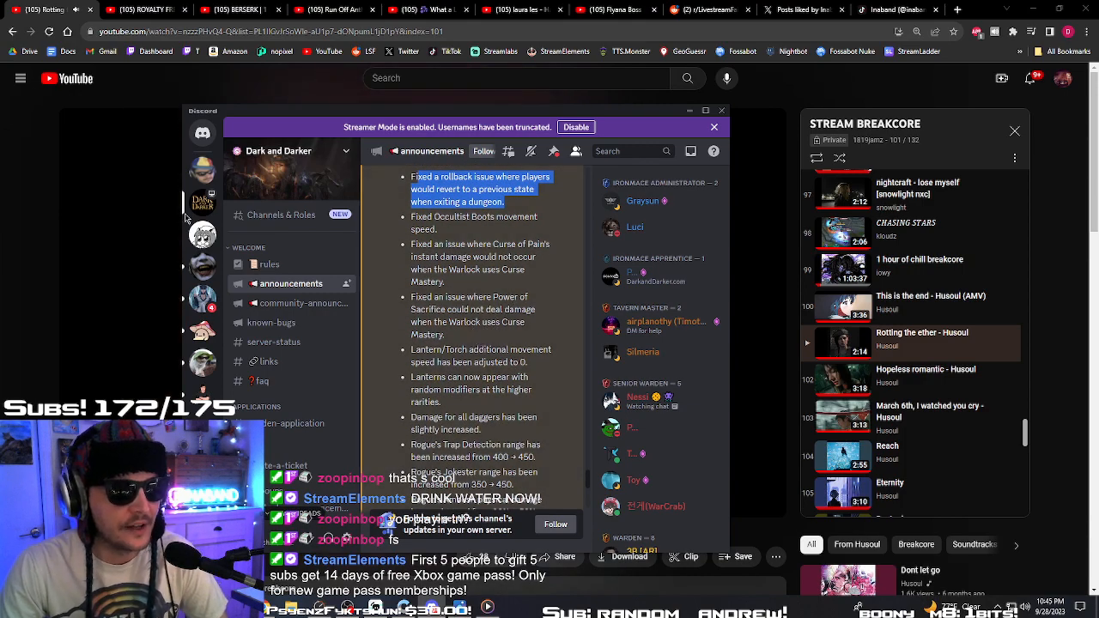
{"action": "mouse_move", "coordinate": [485, 307]}
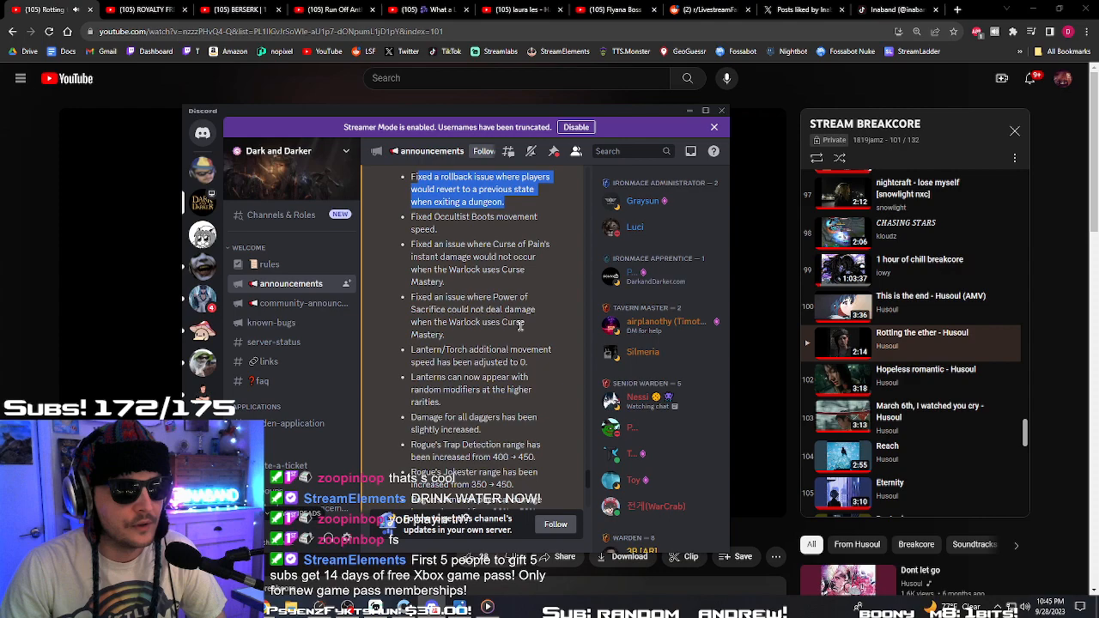
{"action": "scroll", "scroll_direction": "down", "scroll_amount": 3}
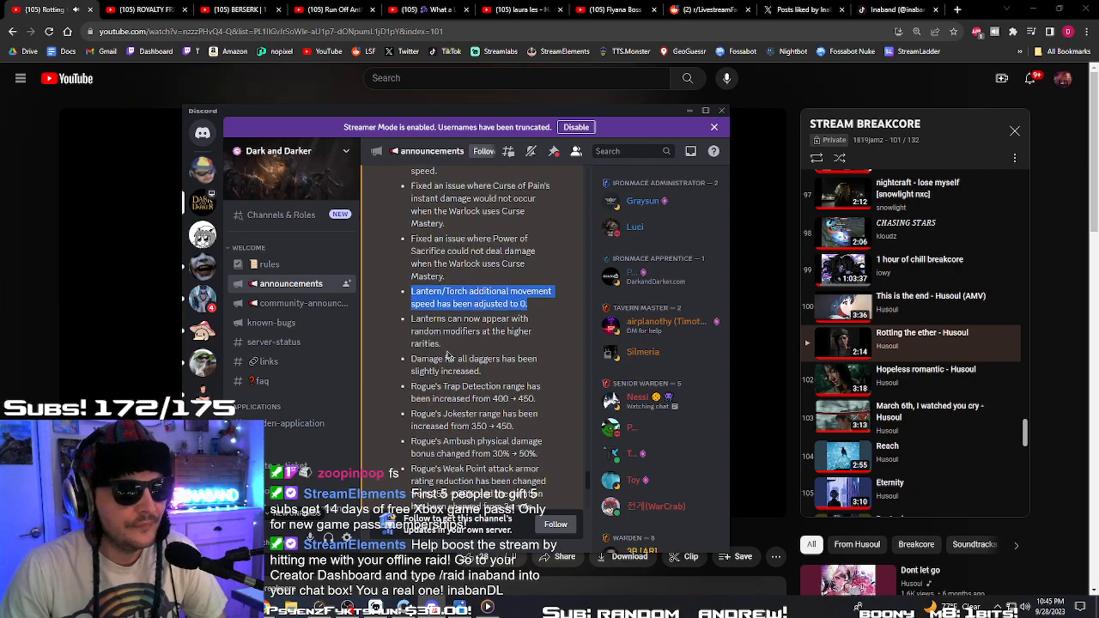
{"action": "scroll", "scroll_direction": "down", "scroll_amount": 3}
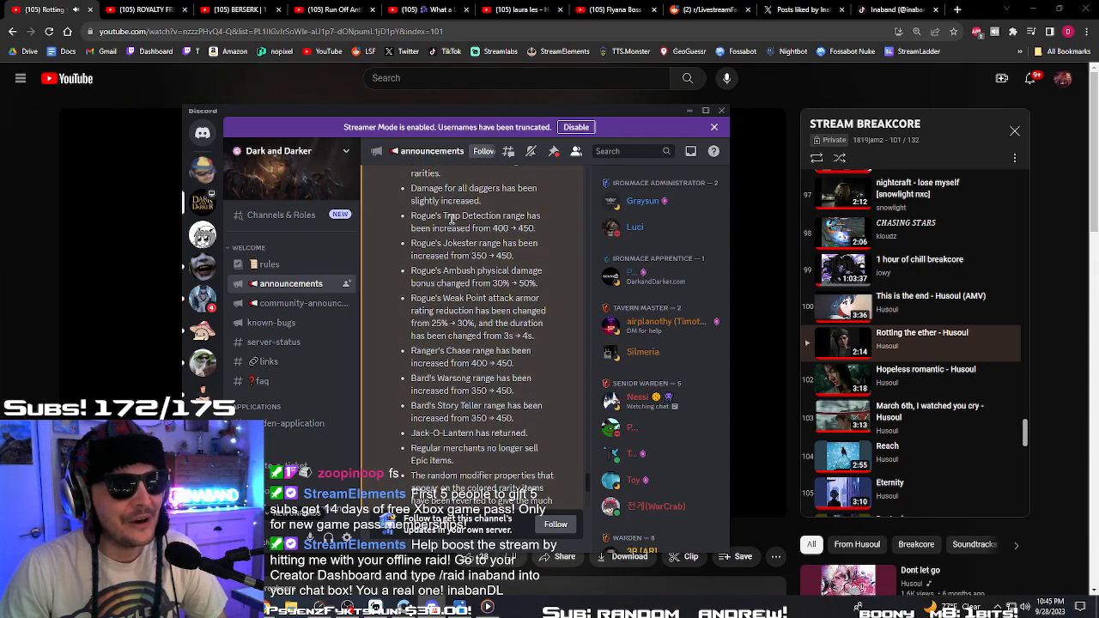
{"action": "double_click", "coordinate": [473, 194]}
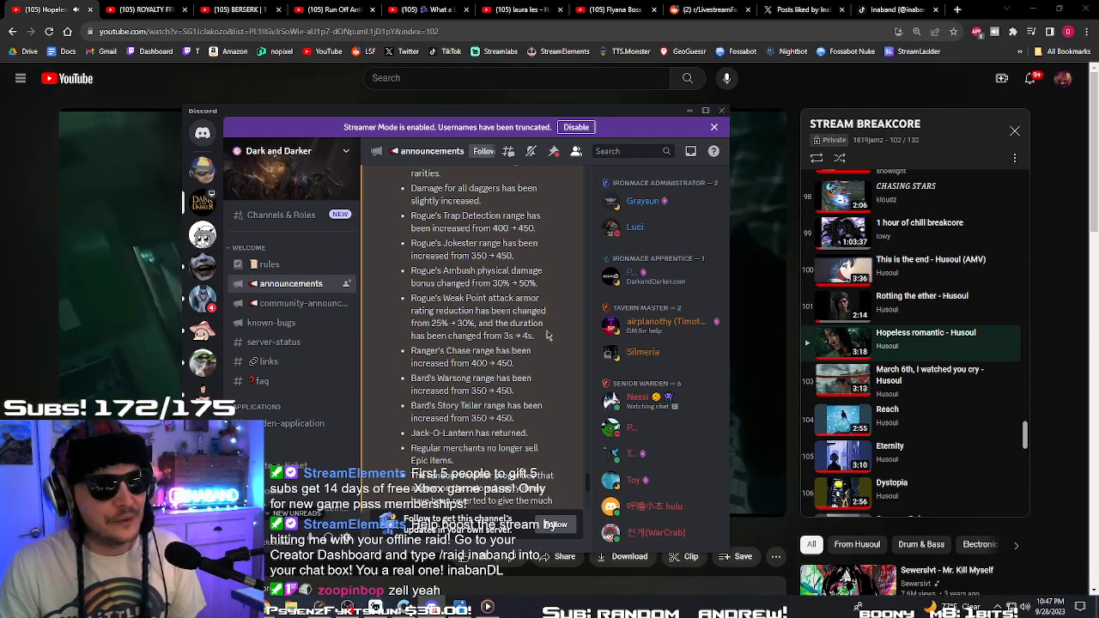
- Highlight and deselect the Rogue Weak Point note, then scroll to the Jack-O-Lantern note
{"action": "left_click_drag", "start_coordinate": [434, 310], "coordinate": [528, 335]}
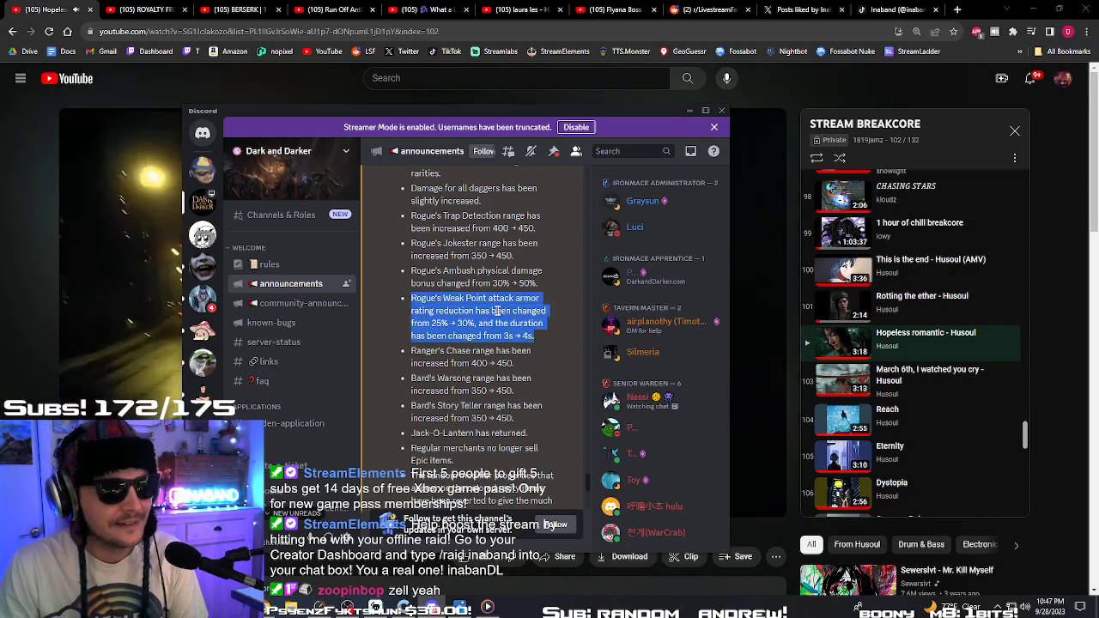
{"action": "left_click", "coordinate": [525, 368]}
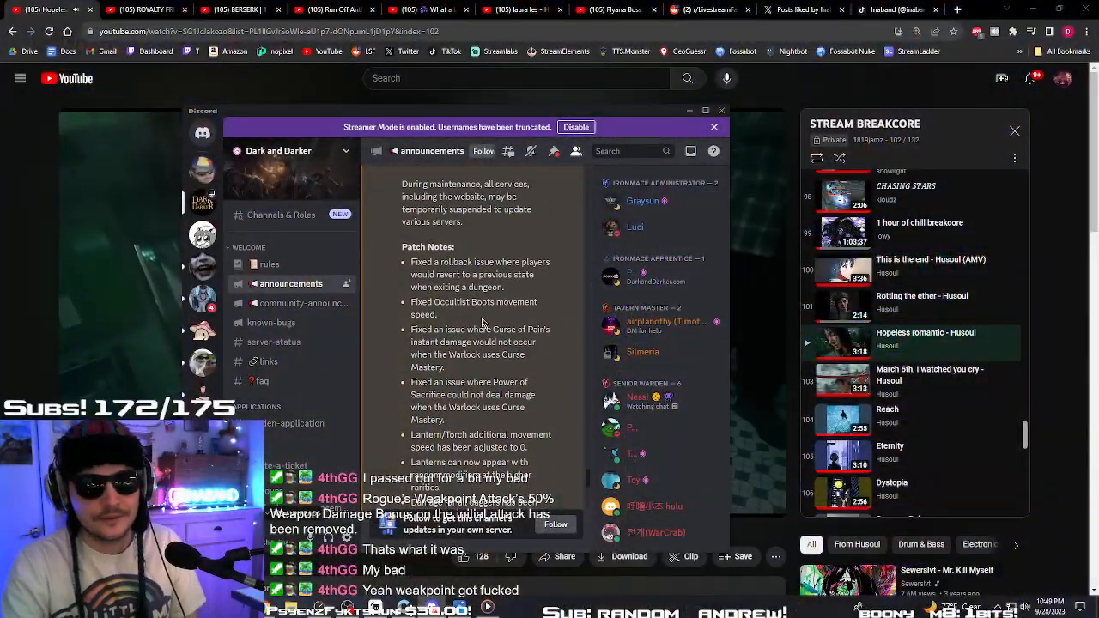
{"action": "scroll", "scroll_direction": "down", "scroll_amount": 3}
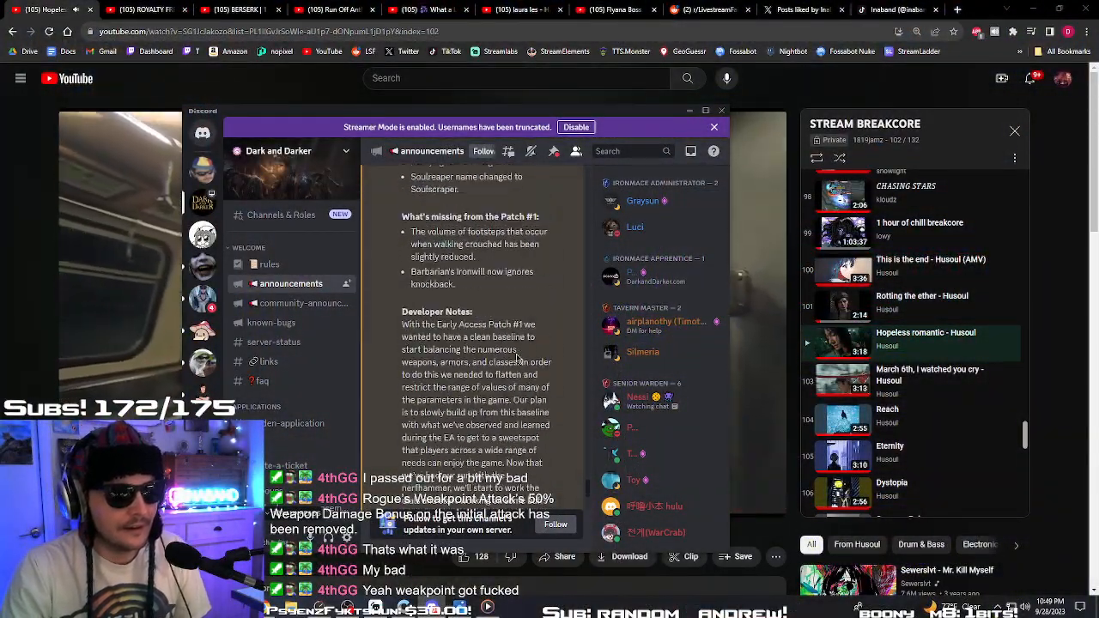
{"action": "scroll", "scroll_direction": "down", "scroll_amount": 3}
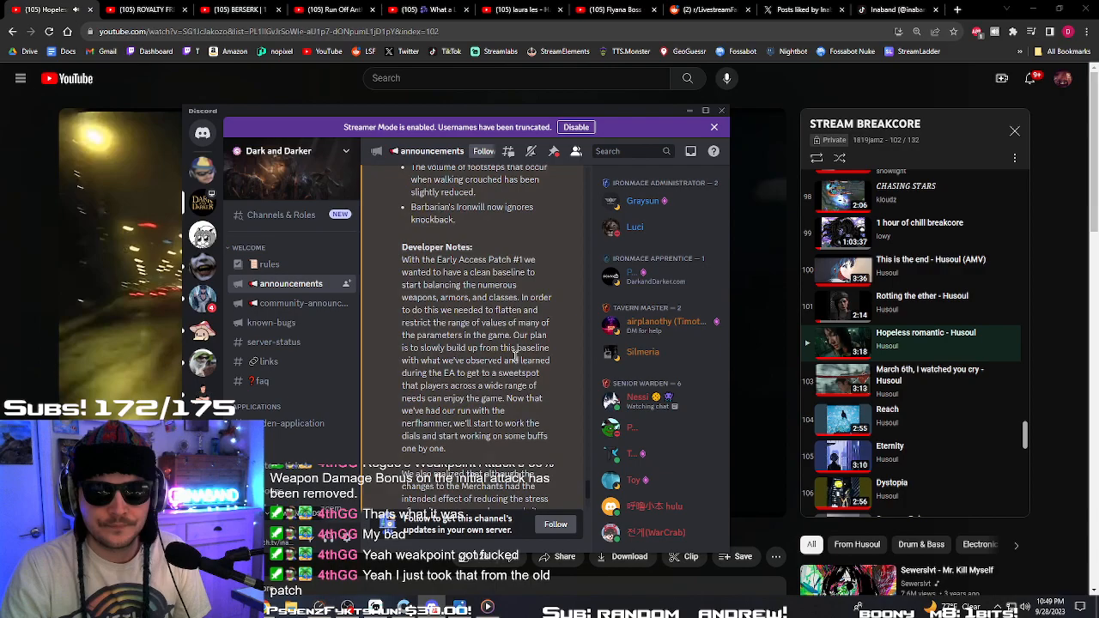
{"action": "scroll", "scroll_direction": "down", "scroll_amount": 3}
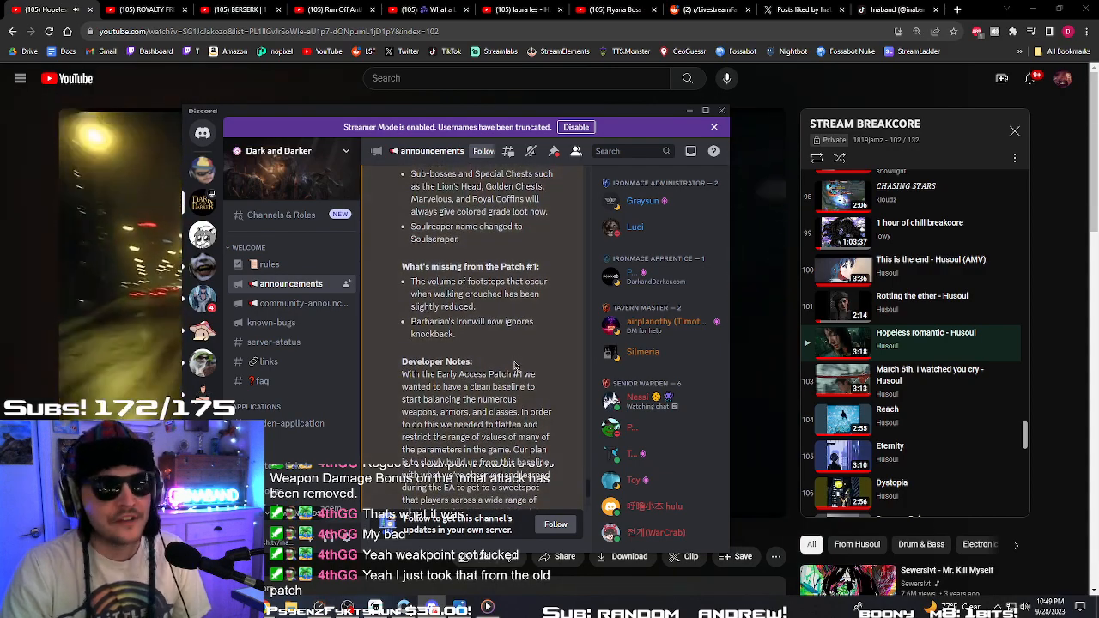
{"action": "scroll", "scroll_direction": "down", "scroll_amount": 3}
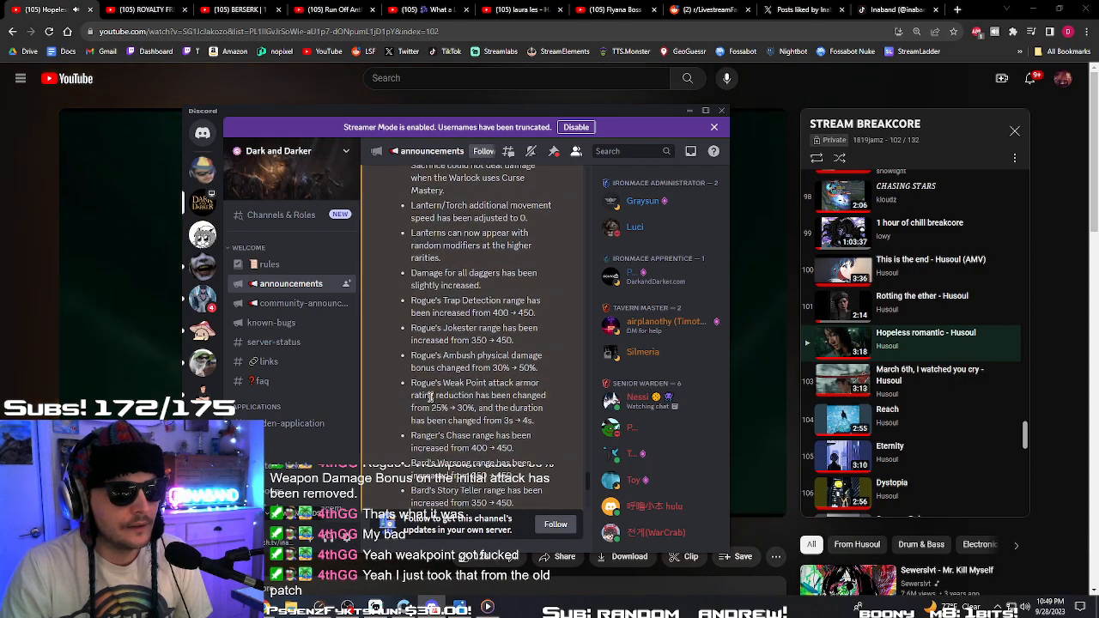
{"action": "scroll", "scroll_direction": "down", "scroll_amount": 3}
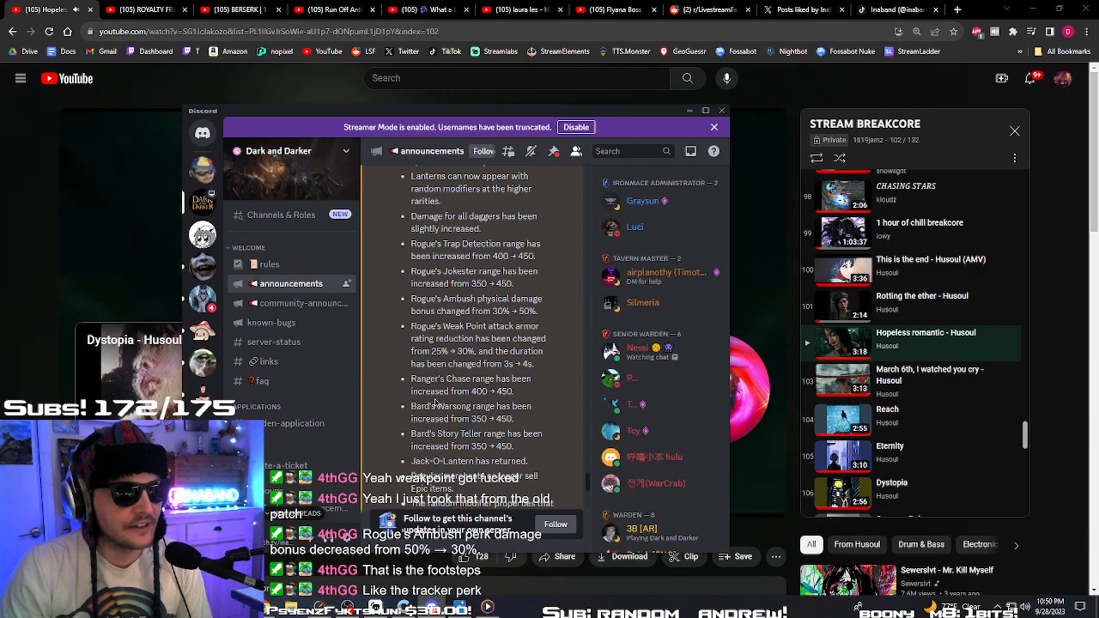
{"action": "scroll", "scroll_direction": "down", "scroll_amount": 3}
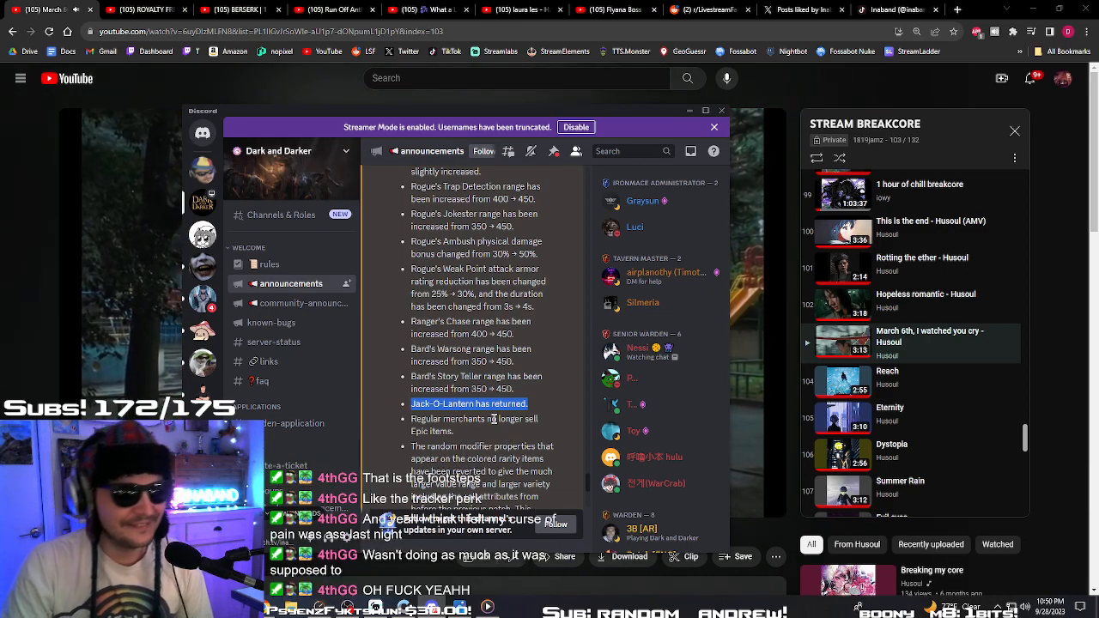
- Scroll down to the note 'Regular merchants no longer sell Epic items.'
{"action": "scroll", "scroll_direction": "down", "scroll_amount": 3}
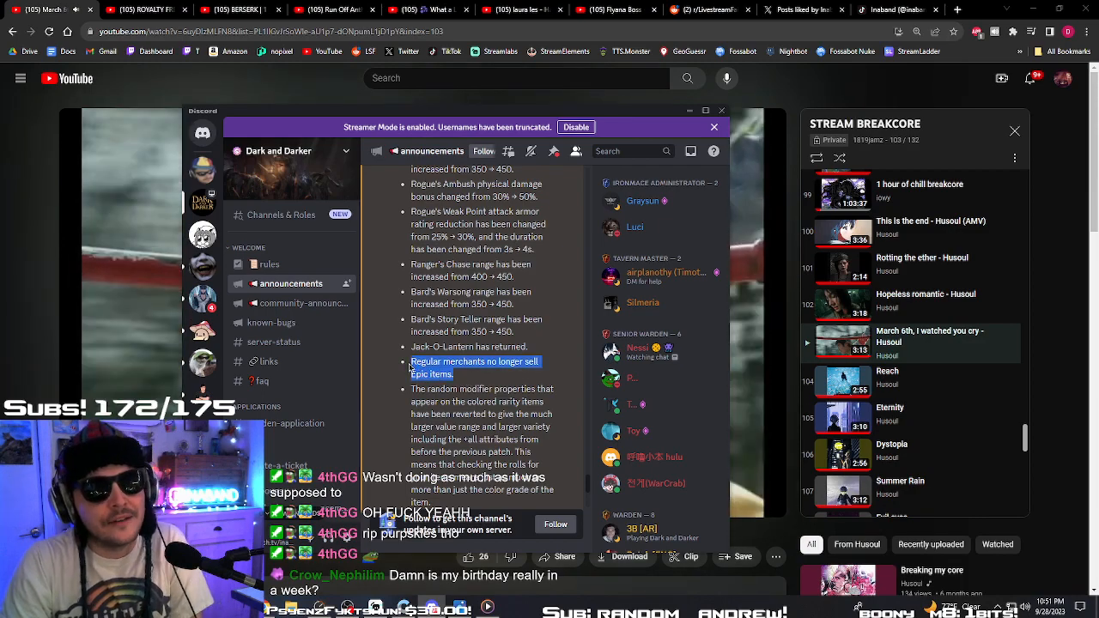
{"action": "scroll", "scroll_direction": "down", "scroll_amount": 3}
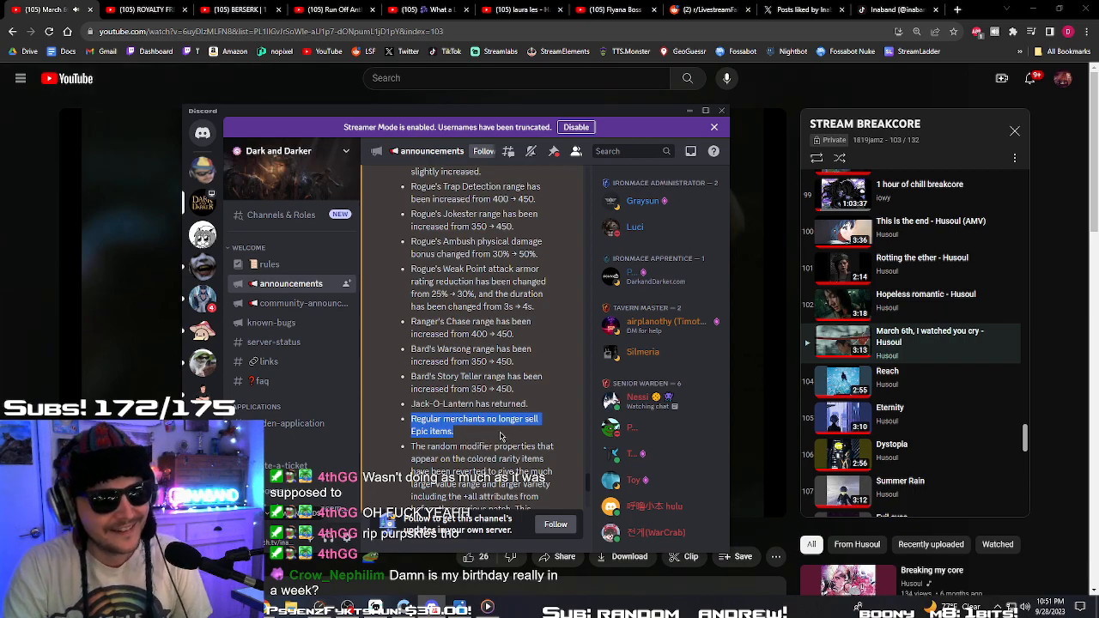
{"action": "scroll", "scroll_direction": "down", "scroll_amount": 3}
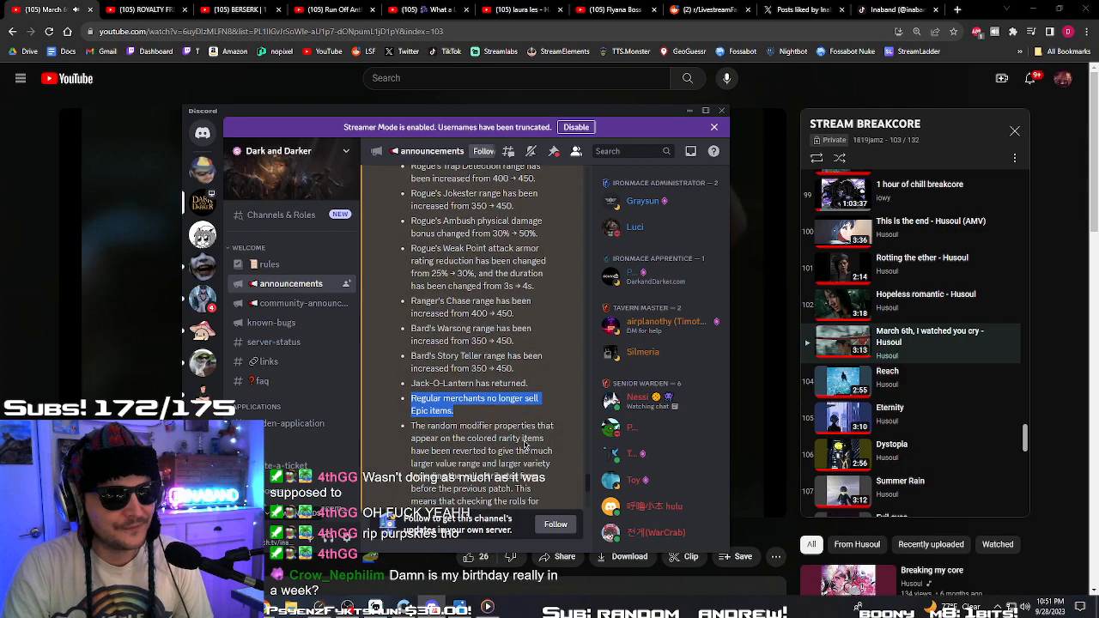
- Scroll to the reverted random modifier properties and sub-boss Special Chests loot notes
{"action": "scroll", "scroll_direction": "down", "scroll_amount": 3}
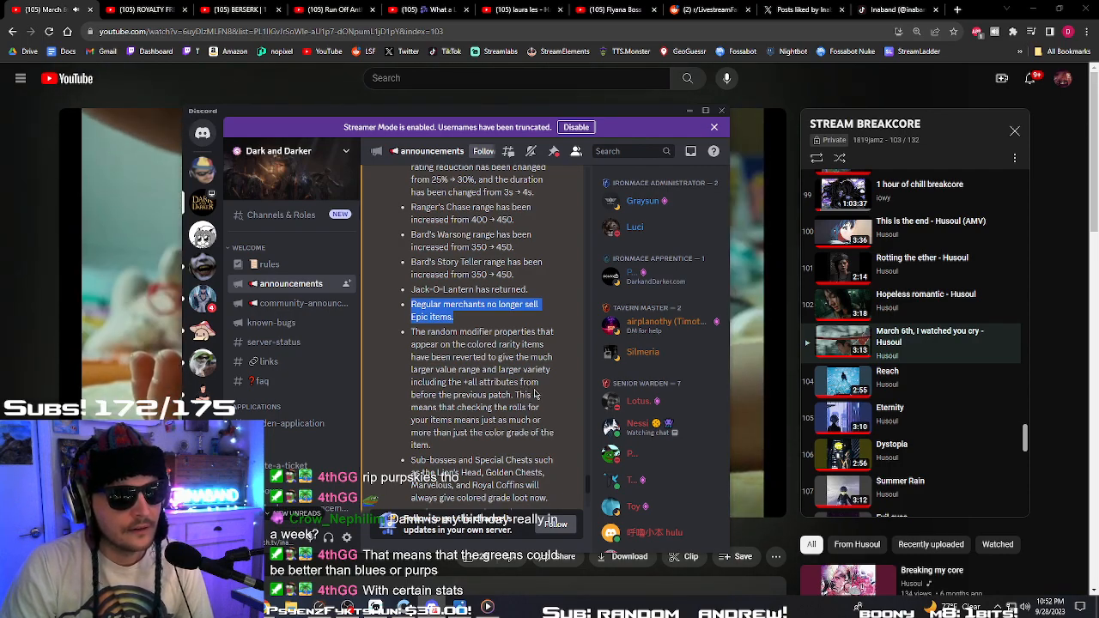
{"action": "mouse_move", "coordinate": [447, 424]}
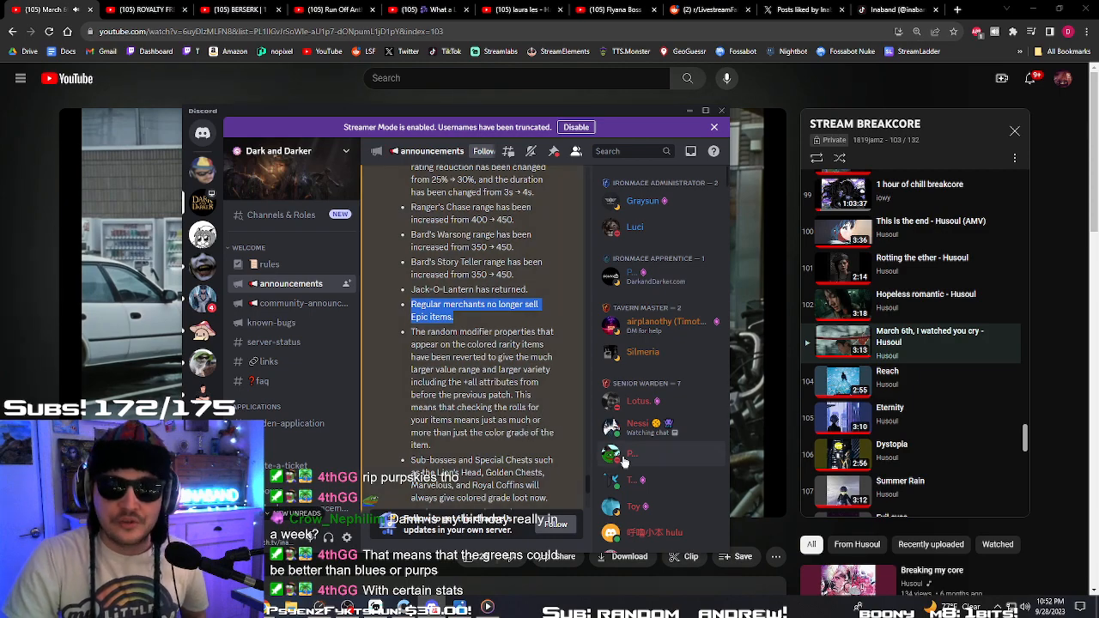
{"action": "scroll", "scroll_direction": "down", "scroll_amount": 3}
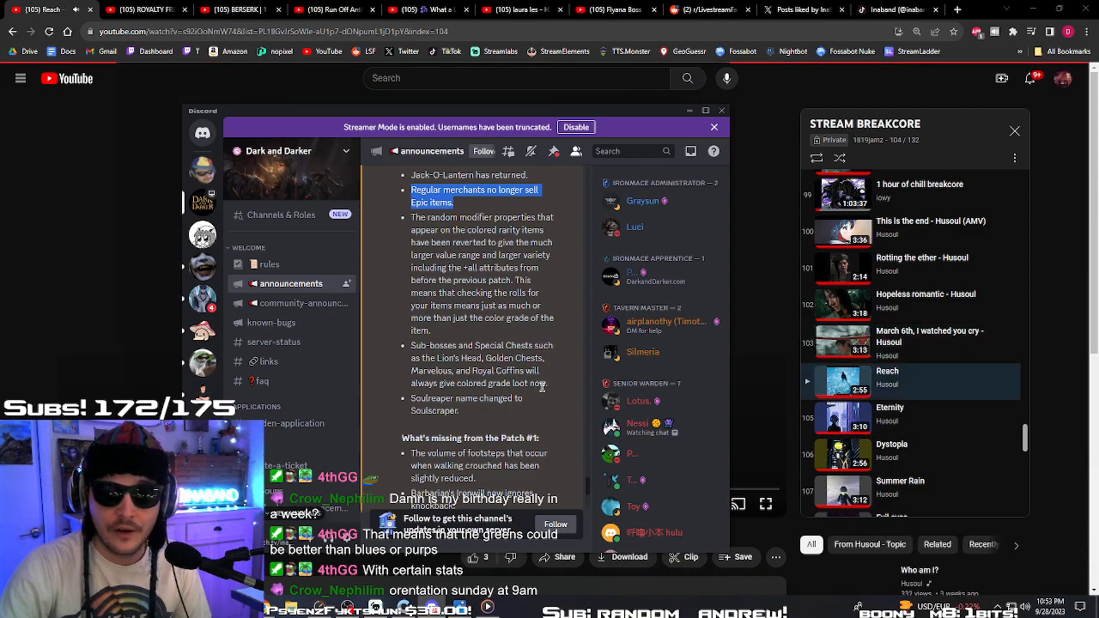
- Scroll past the Soulreaper rename to 'What's missing from the Patch #1' and Developer Notes
{"action": "scroll", "scroll_direction": "down", "scroll_amount": 3}
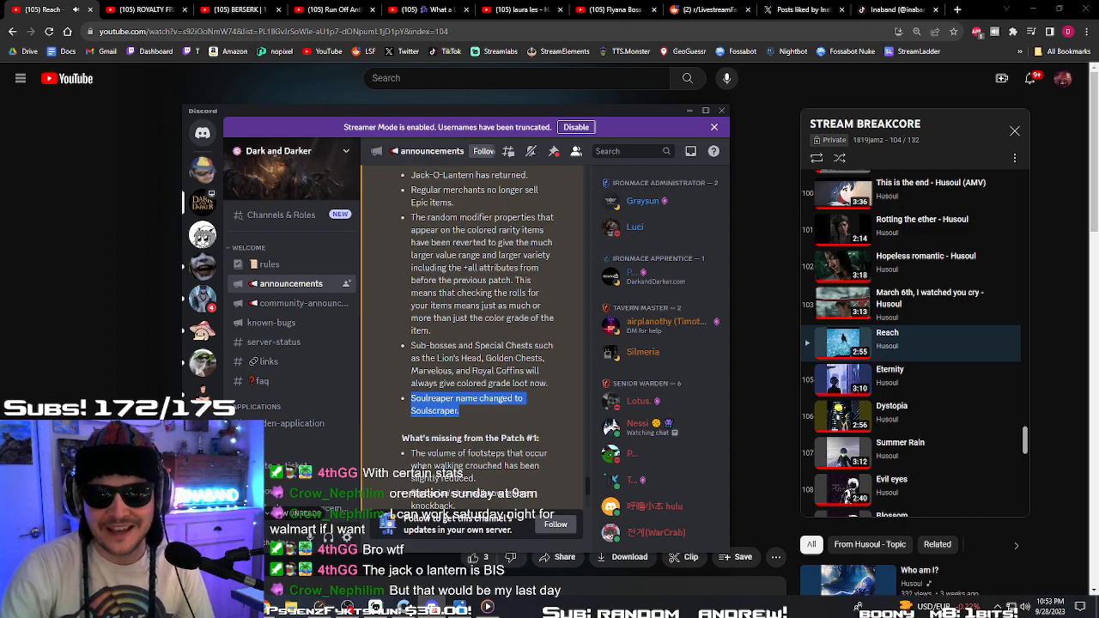
{"action": "scroll", "scroll_direction": "down", "scroll_amount": 3}
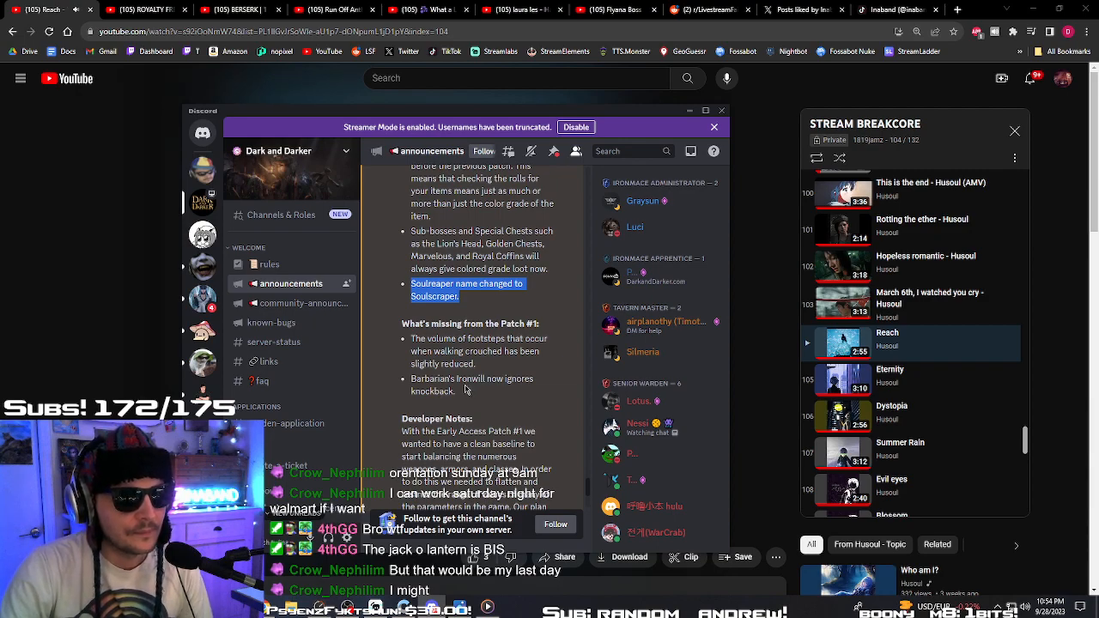
{"action": "mouse_move", "coordinate": [420, 416]}
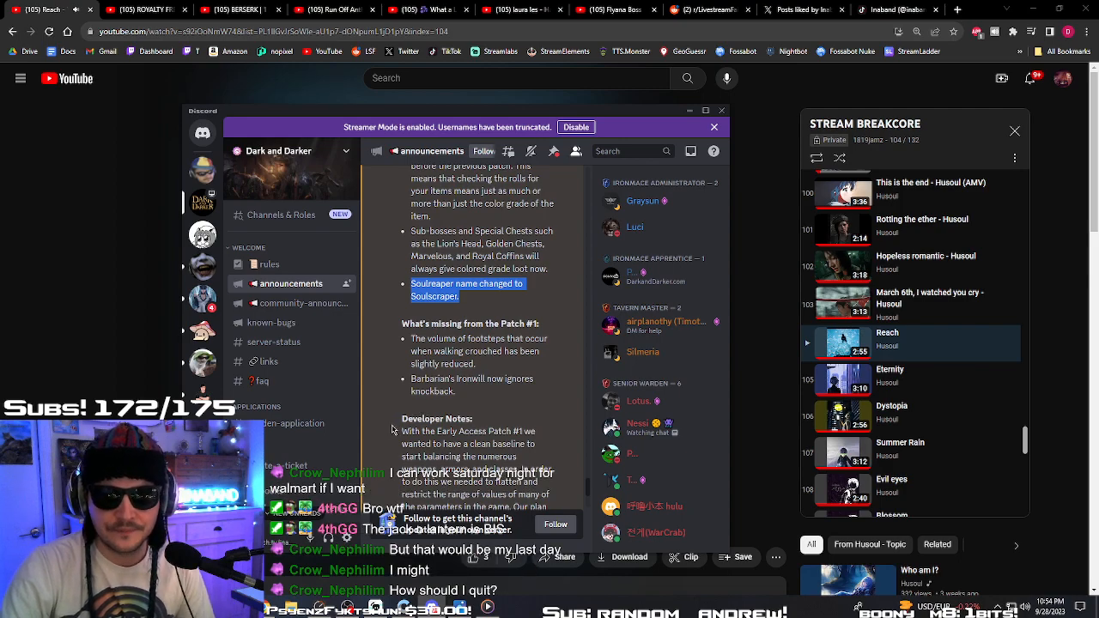
{"action": "mouse_move", "coordinate": [389, 432]}
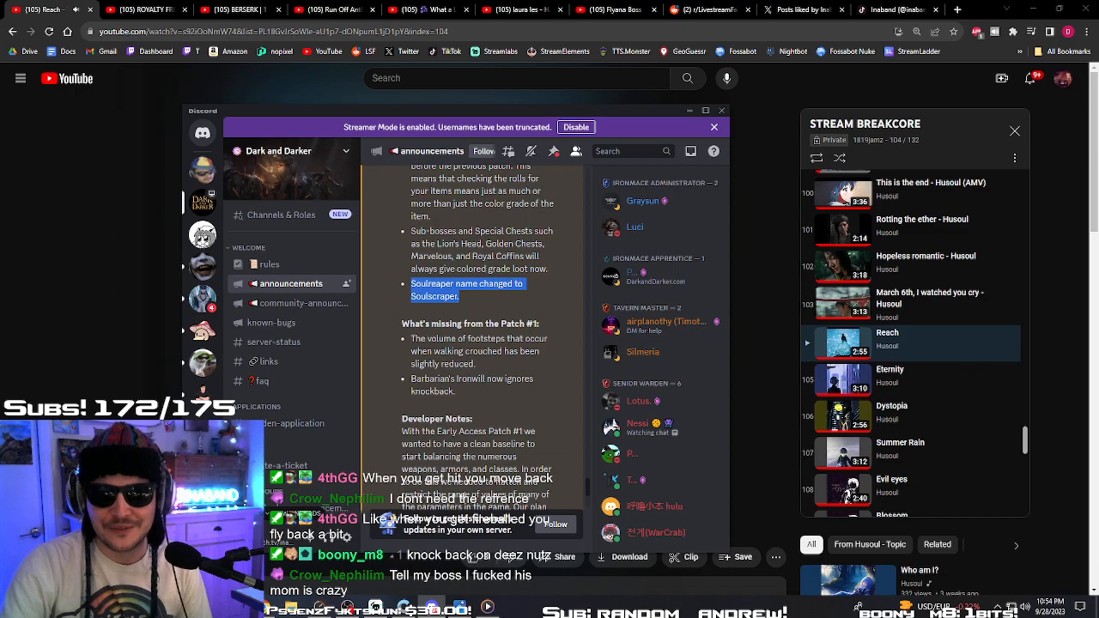
- Scroll to the Developer Notes paragraph on rebalancing from a flattened baseline
{"action": "scroll", "scroll_direction": "down", "scroll_amount": 3}
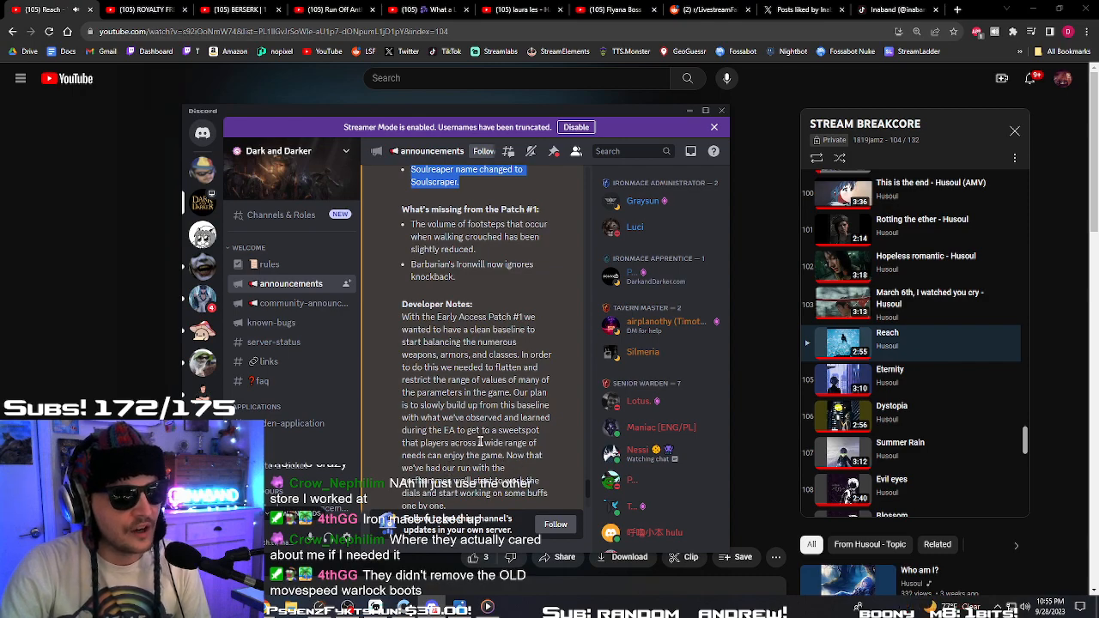
{"action": "scroll", "scroll_direction": "down", "scroll_amount": 3}
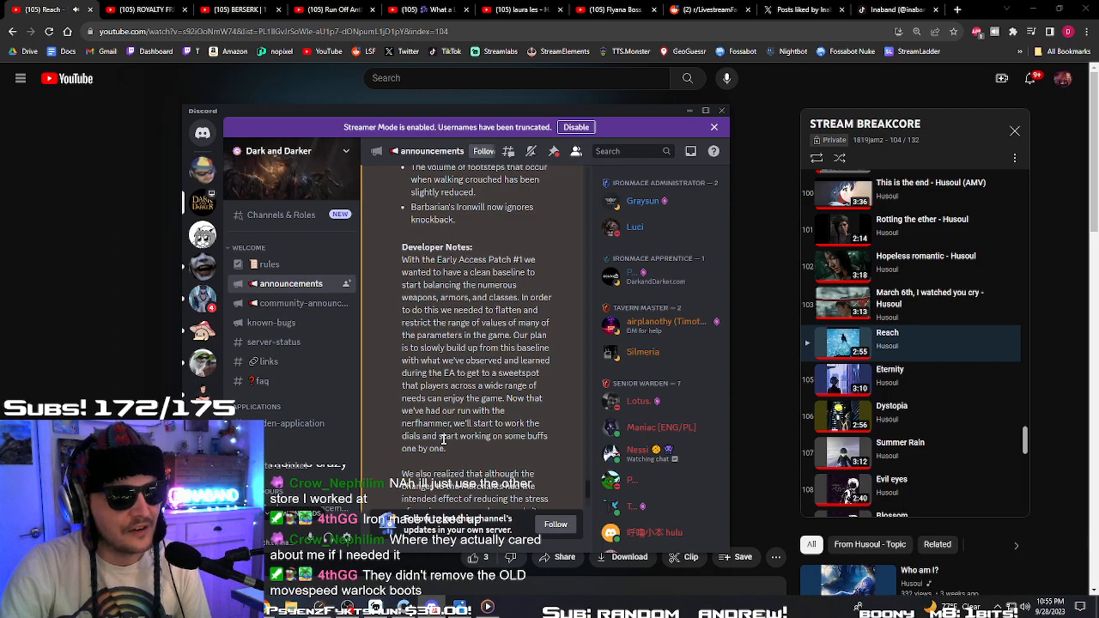
{"action": "scroll", "scroll_direction": "down", "scroll_amount": 3}
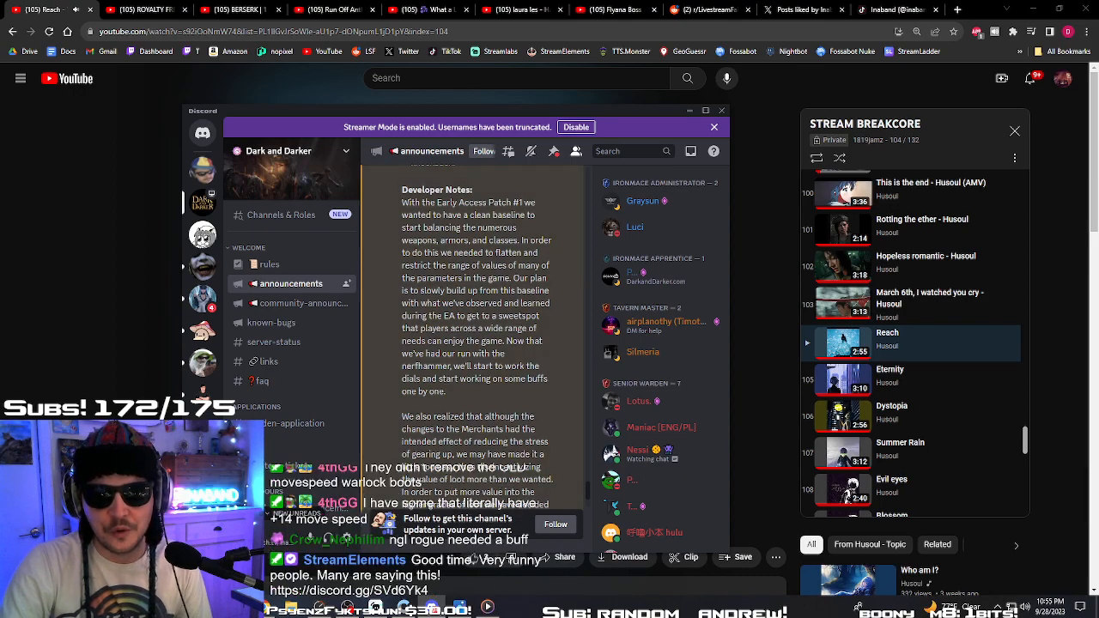
{"action": "scroll", "scroll_direction": "down", "scroll_amount": 3}
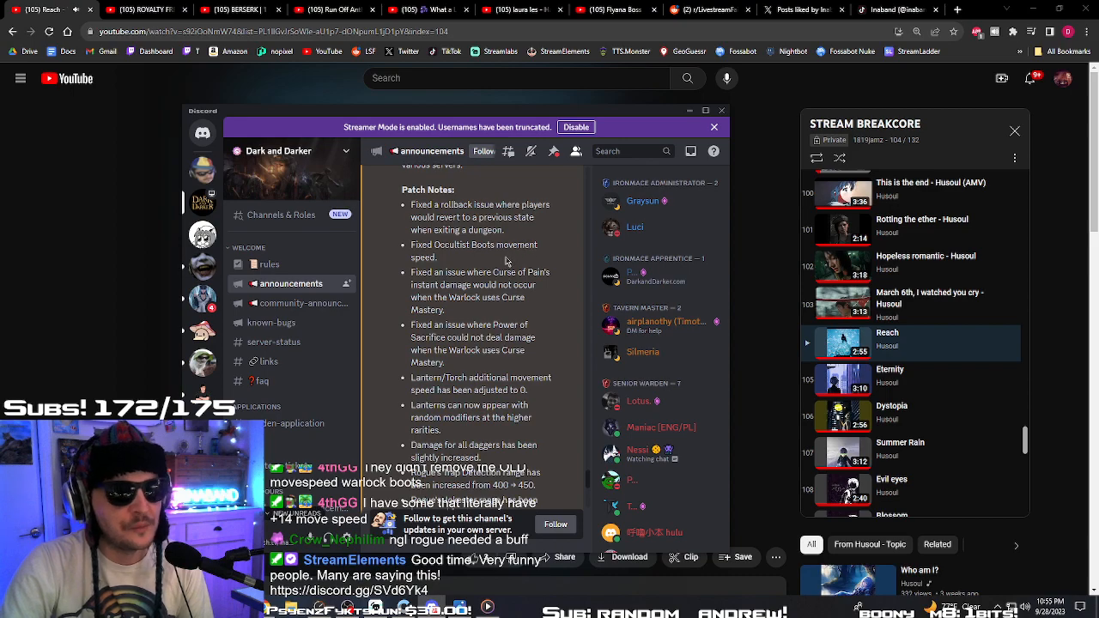
{"action": "scroll", "scroll_direction": "down", "scroll_amount": 3}
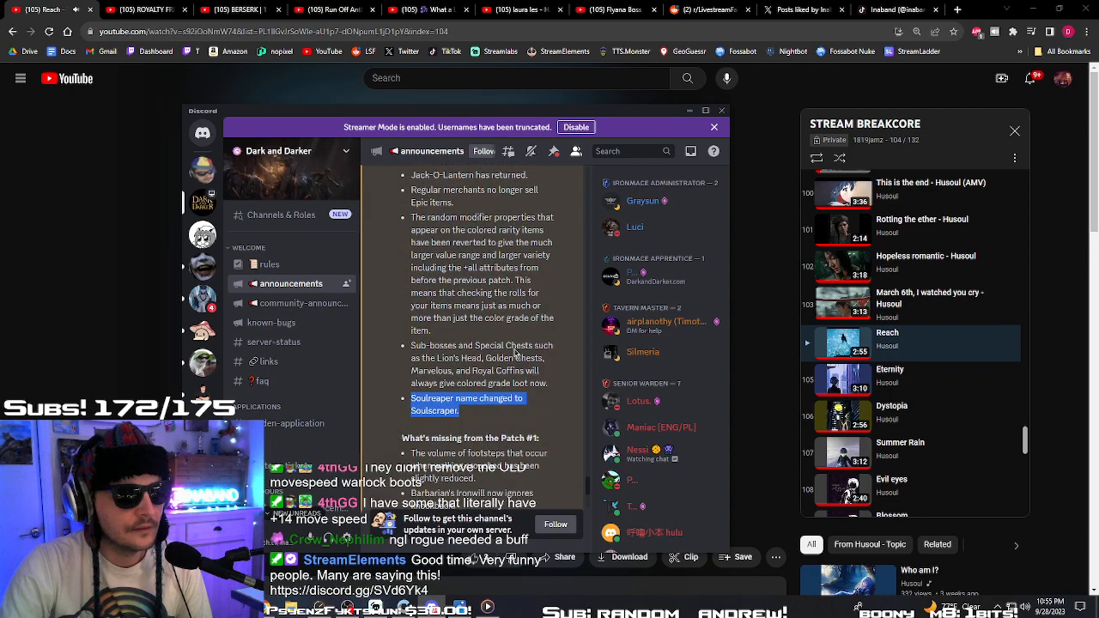
{"action": "scroll", "scroll_direction": "down", "scroll_amount": 3}
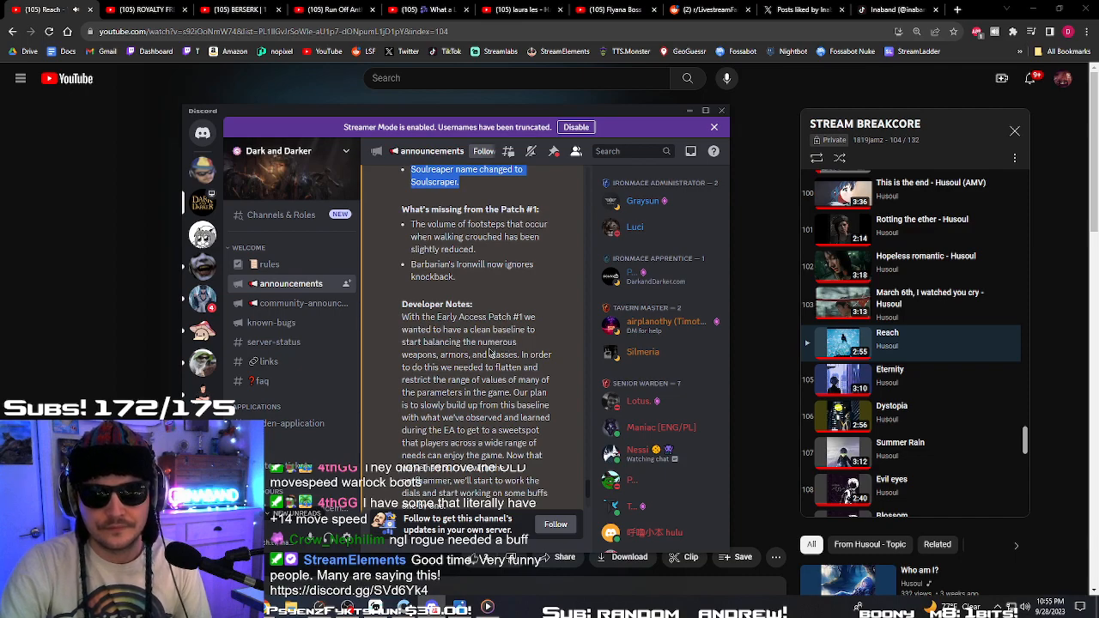
{"action": "scroll", "scroll_direction": "down", "scroll_amount": 3}
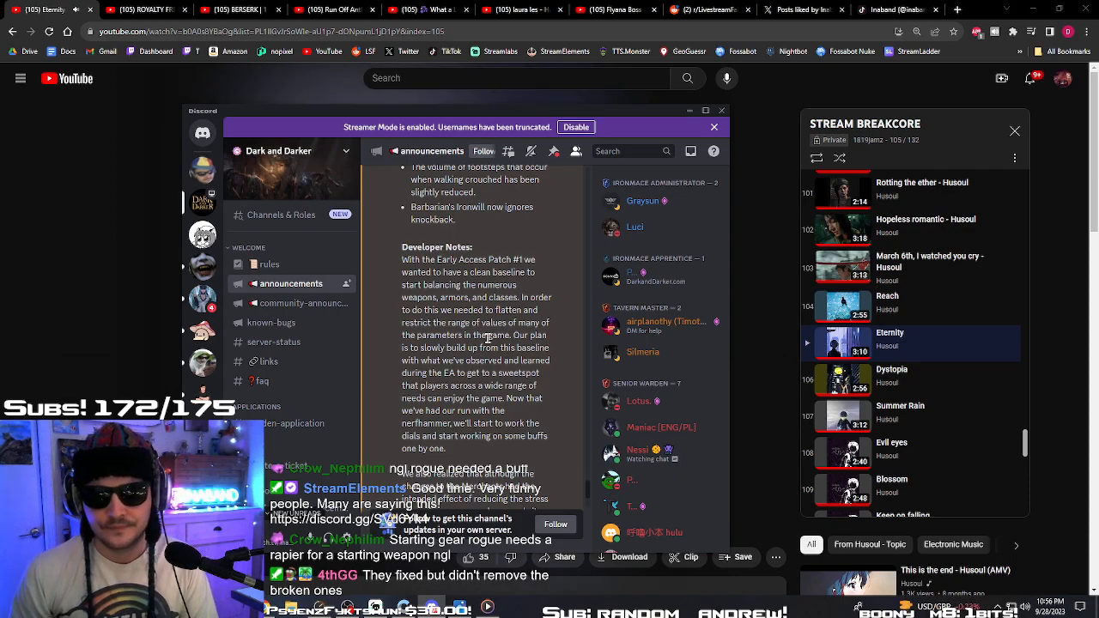
{"action": "mouse_move", "coordinate": [719, 381]}
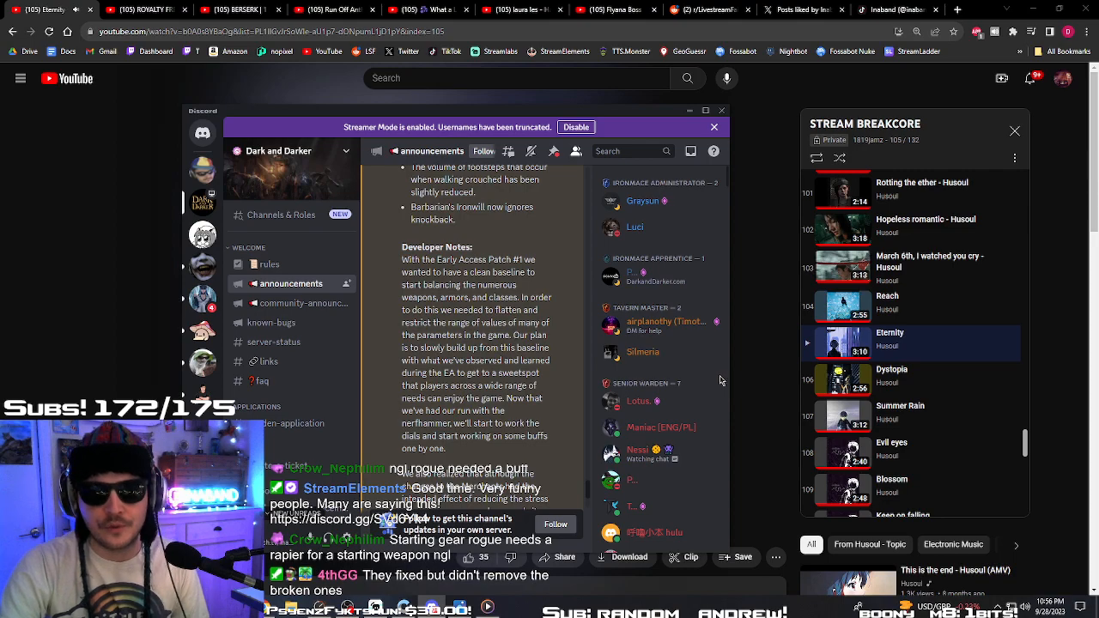
{"action": "mouse_move", "coordinate": [522, 298]}
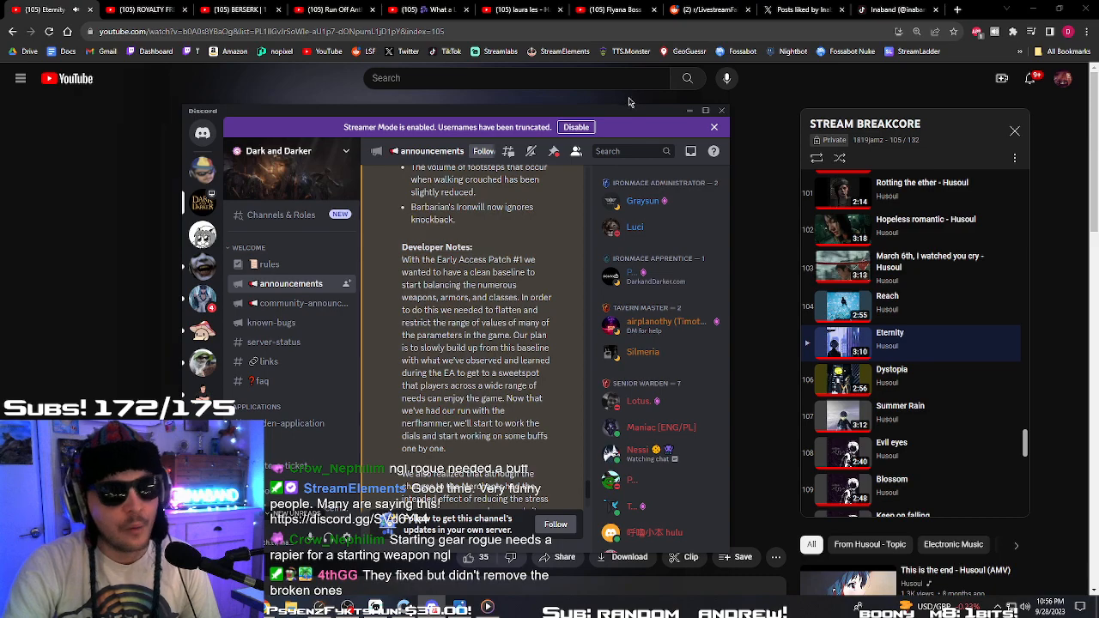
{"action": "mouse_move", "coordinate": [623, 137]}
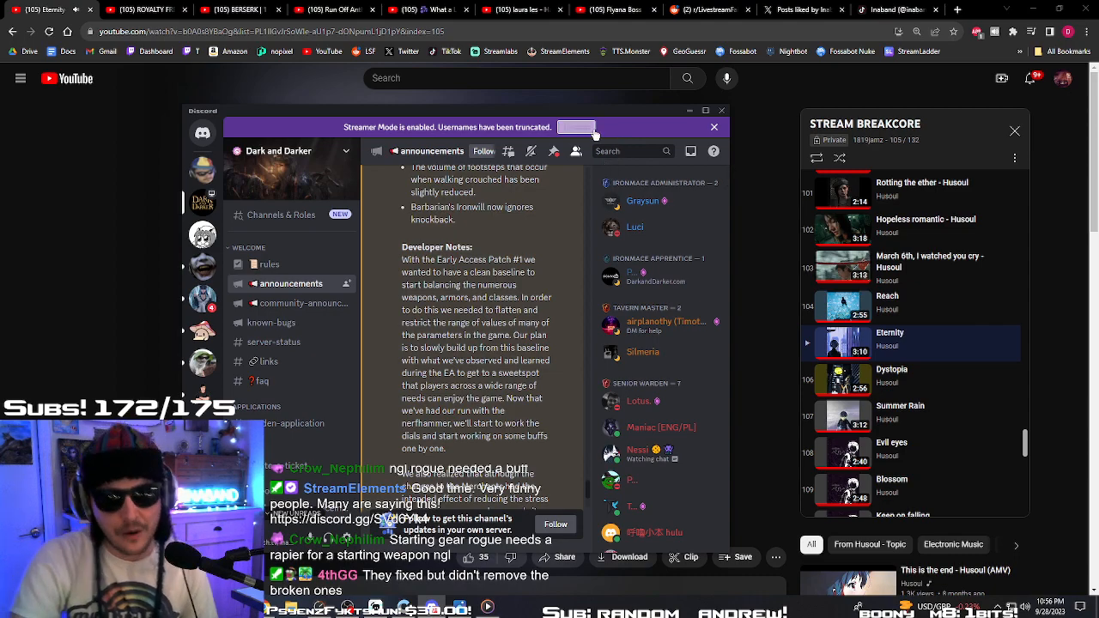
- Click near the Streamer Mode banner at the top of the channel
{"action": "left_click", "coordinate": [576, 127]}
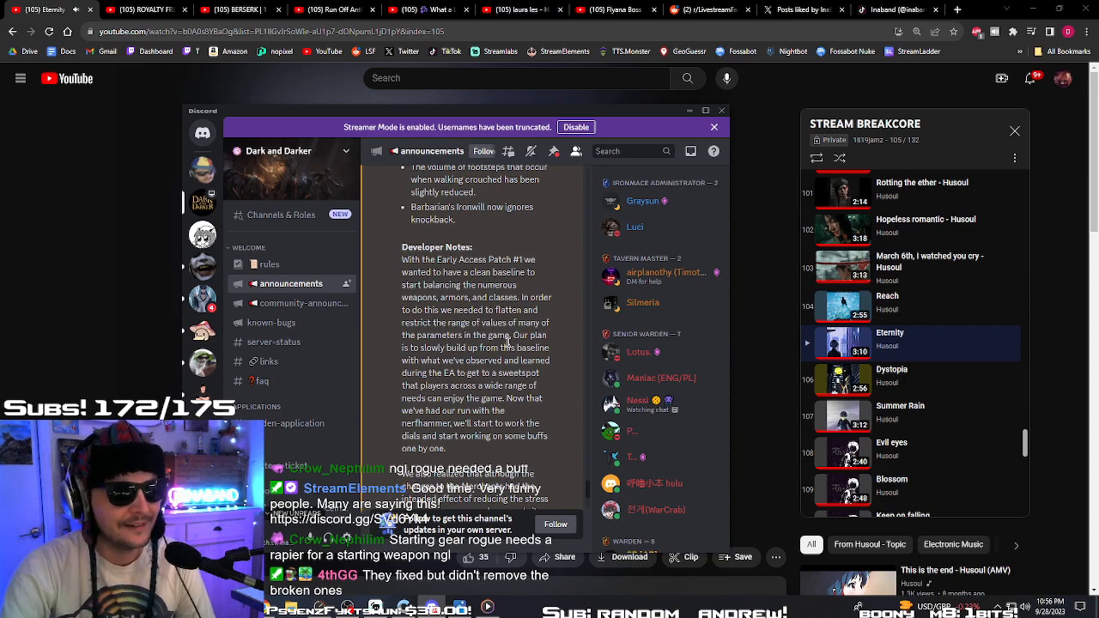
{"action": "mouse_move", "coordinate": [386, 332]}
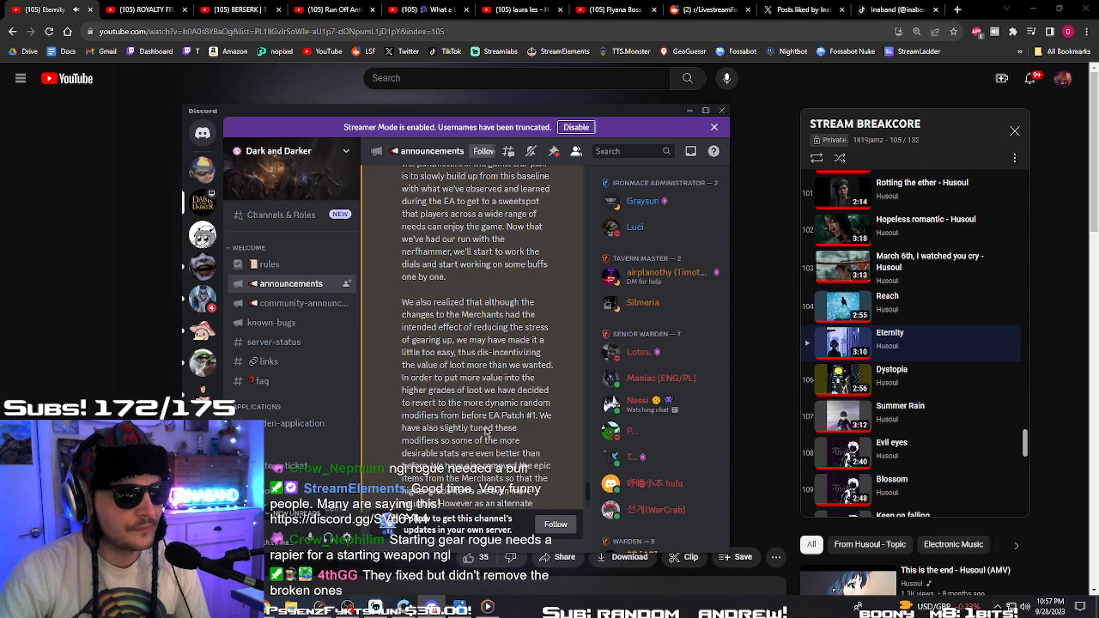
- Highlight the 'In order to put more value into' loot sentence and scroll to the post's end
{"action": "scroll", "scroll_direction": "down", "scroll_amount": 3}
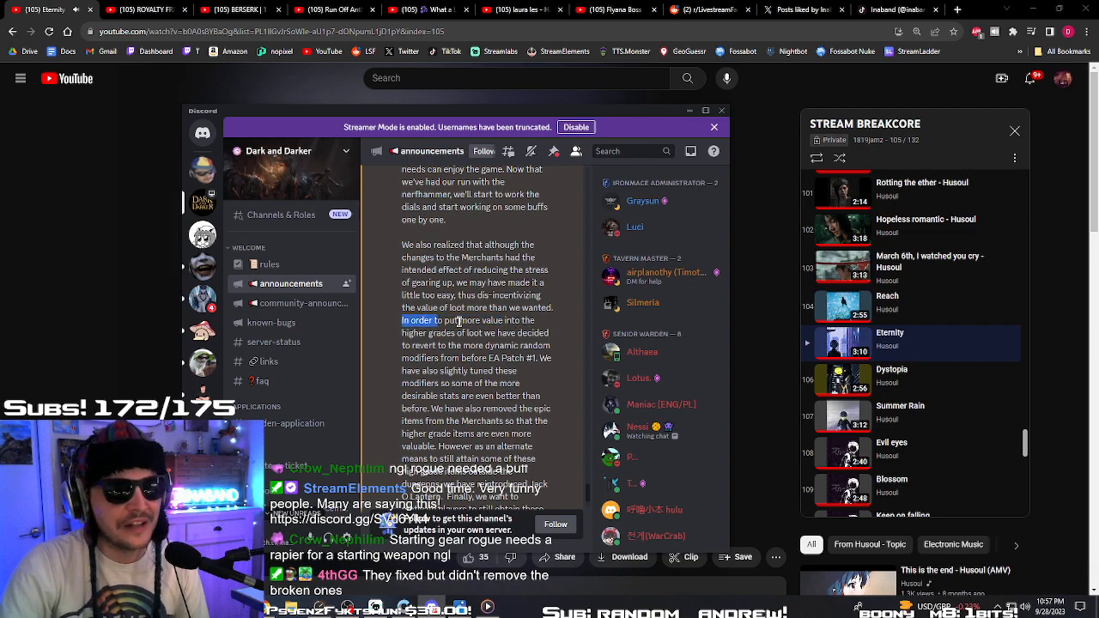
{"action": "left_click_drag", "start_coordinate": [404, 321], "coordinate": [534, 321]}
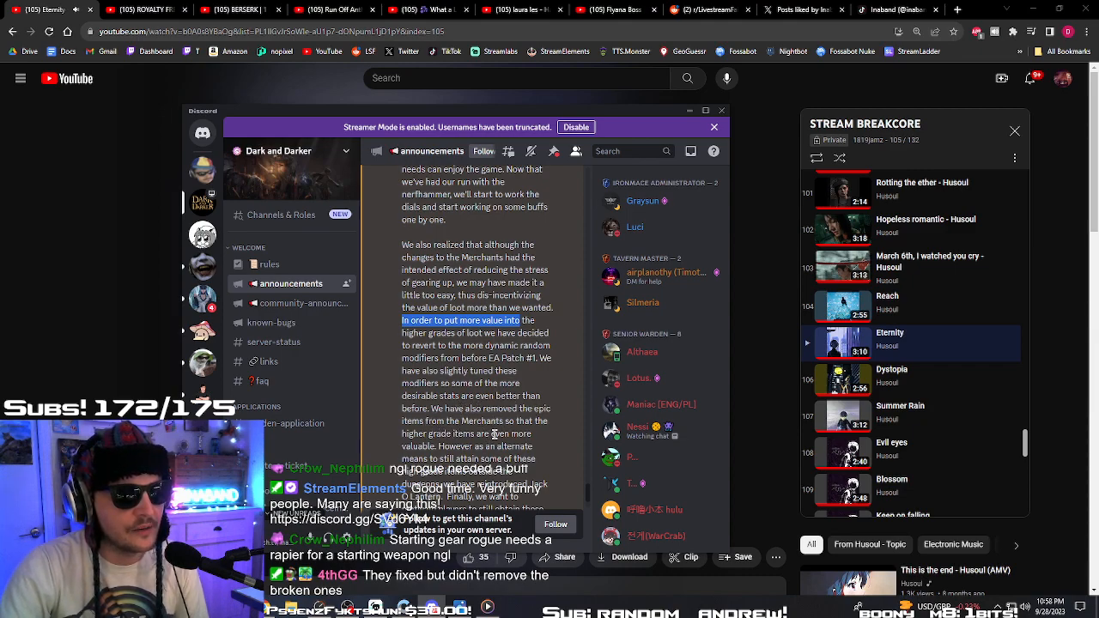
{"action": "scroll", "scroll_direction": "down", "scroll_amount": 3}
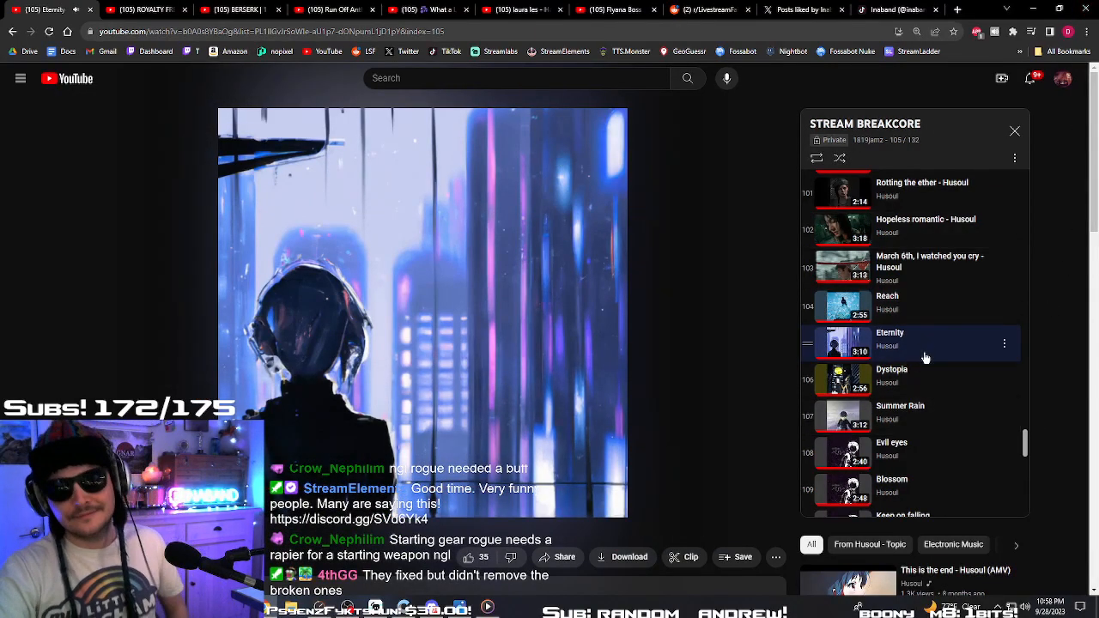
{"action": "mouse_move", "coordinate": [441, 239]}
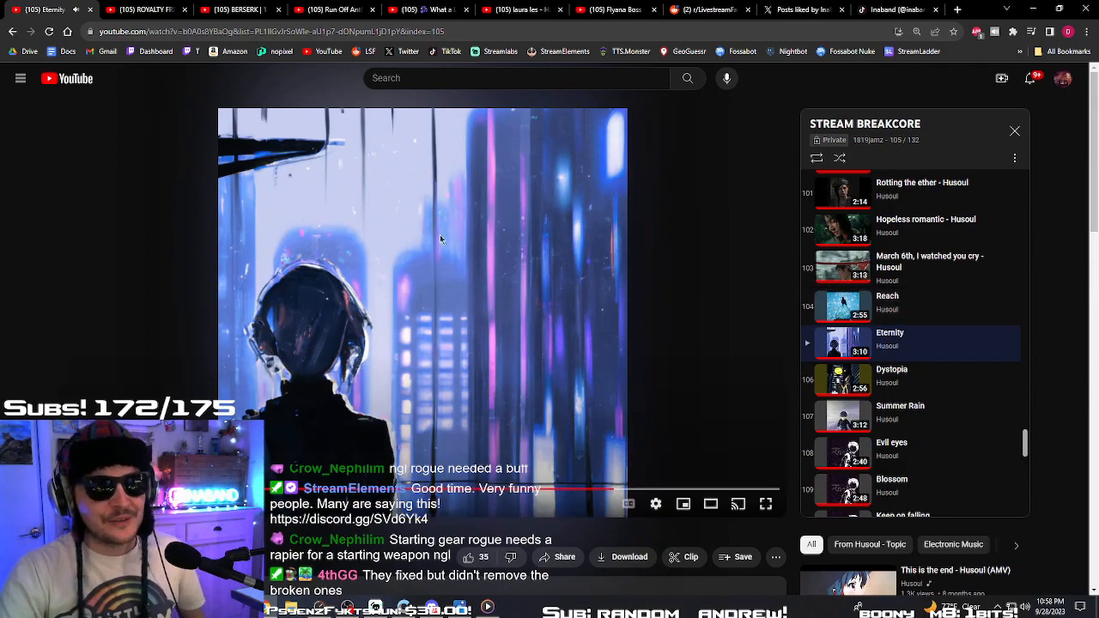